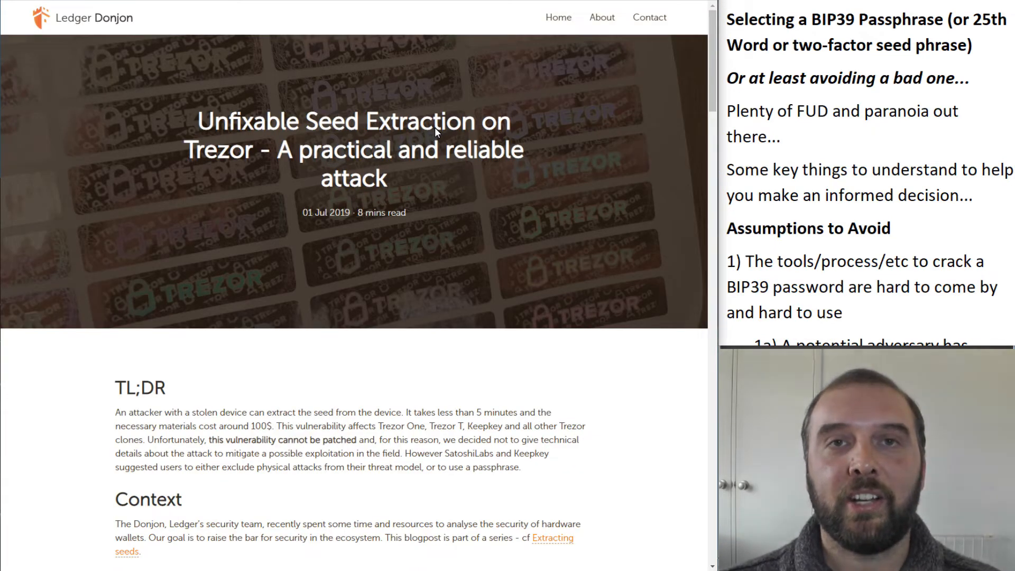
mouse_move(476, 198)
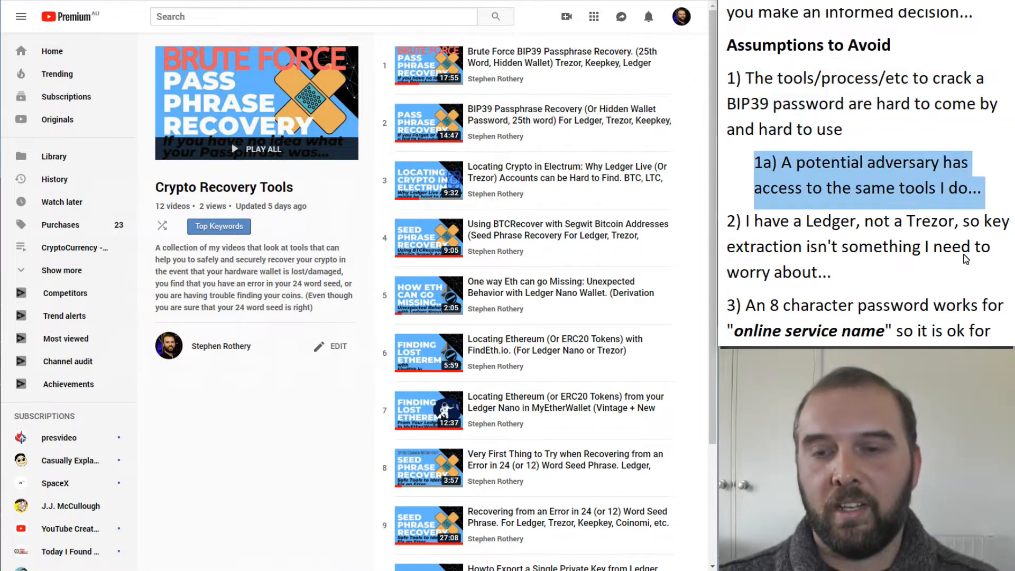
mouse_move(842, 194)
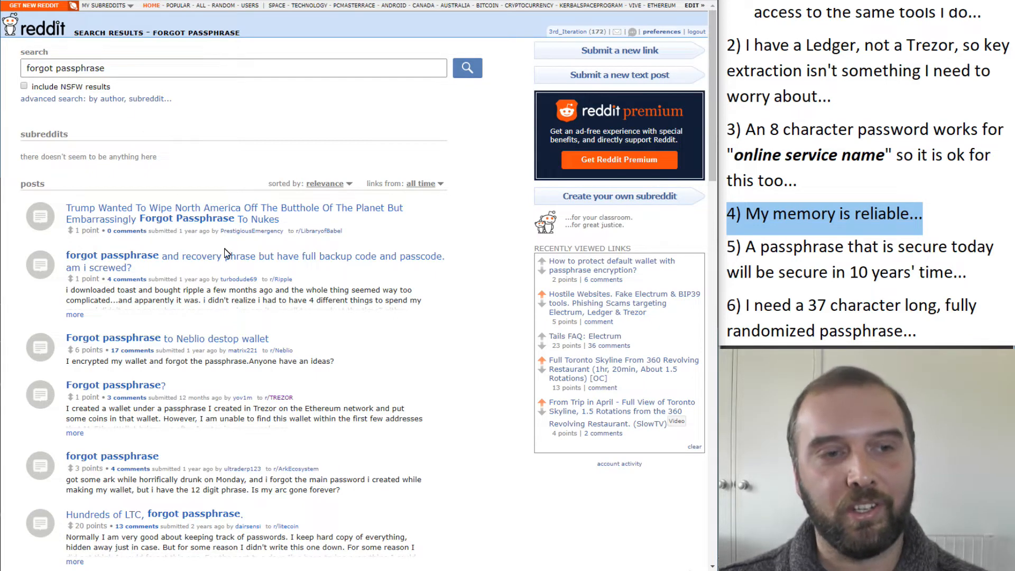
Highlight note 2b about passphrases lacking seed-like error tolerance in the notes.
scroll("down", 3)
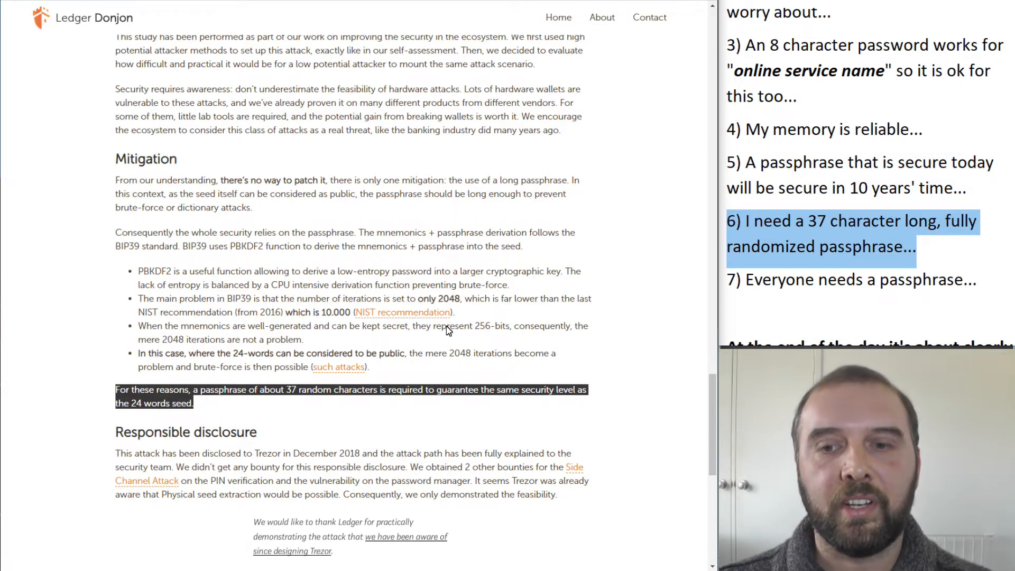
mouse_move(330, 344)
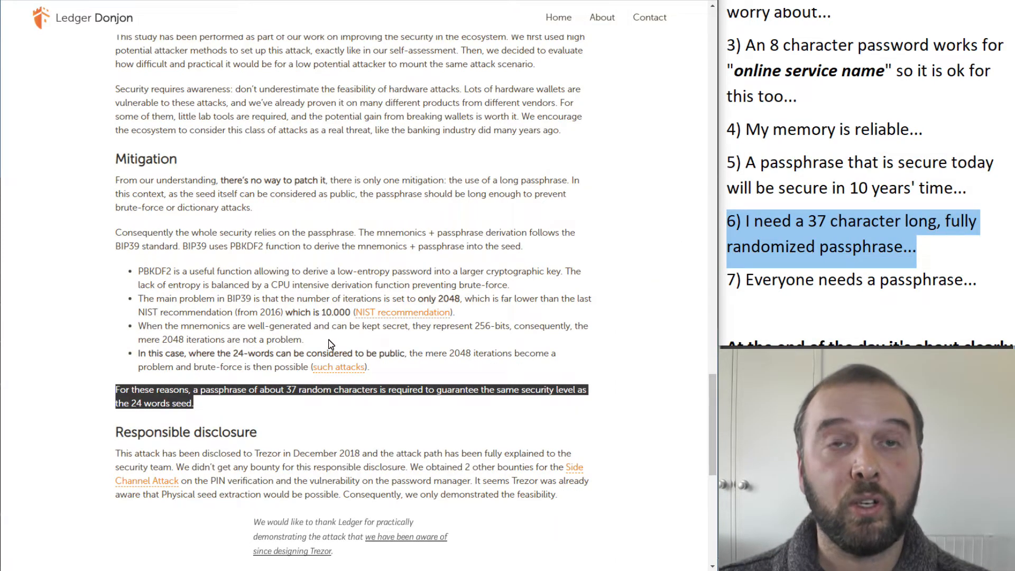
mouse_move(197, 406)
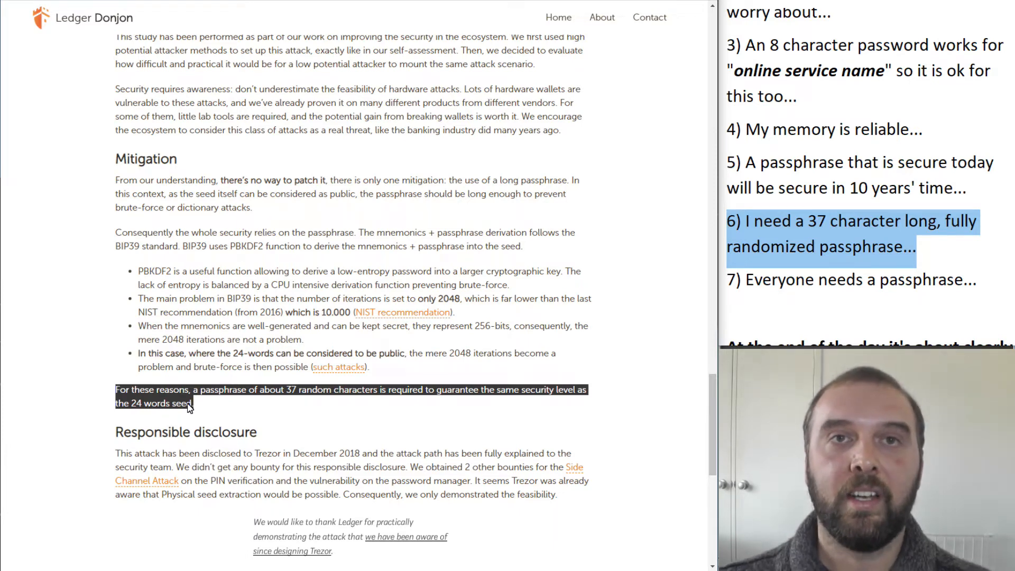
left_click(201, 407)
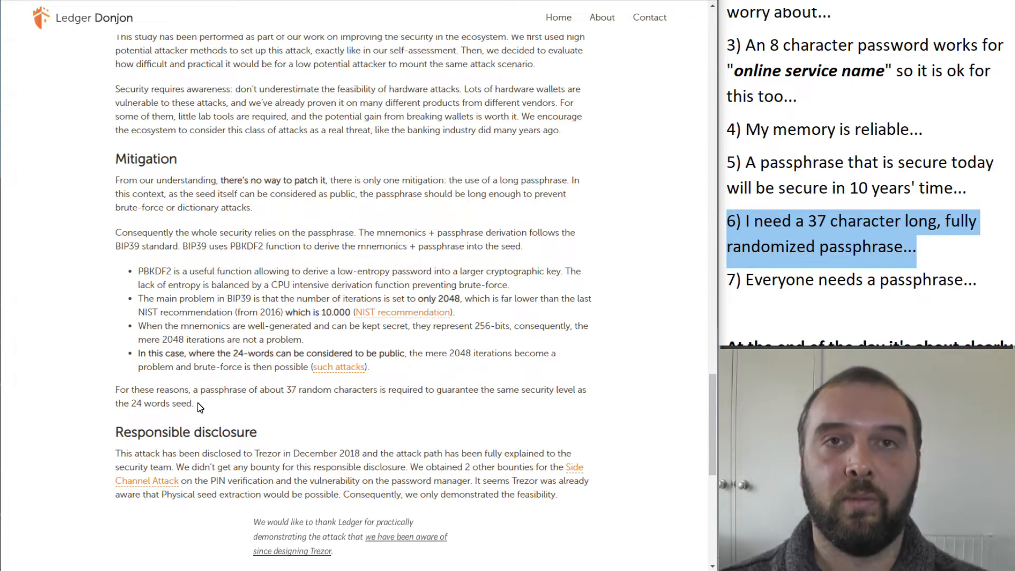
mouse_move(902, 271)
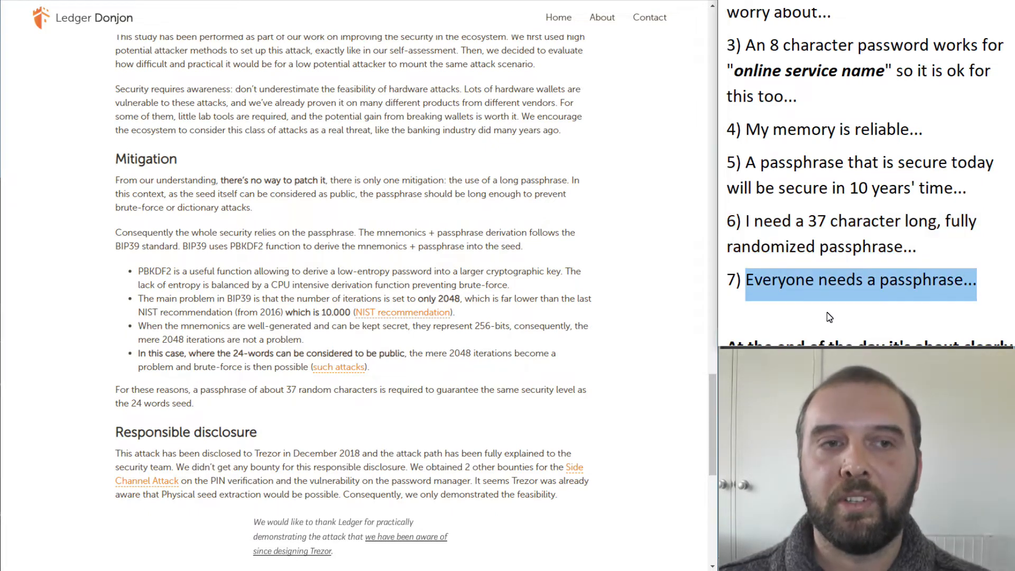
mouse_move(815, 309)
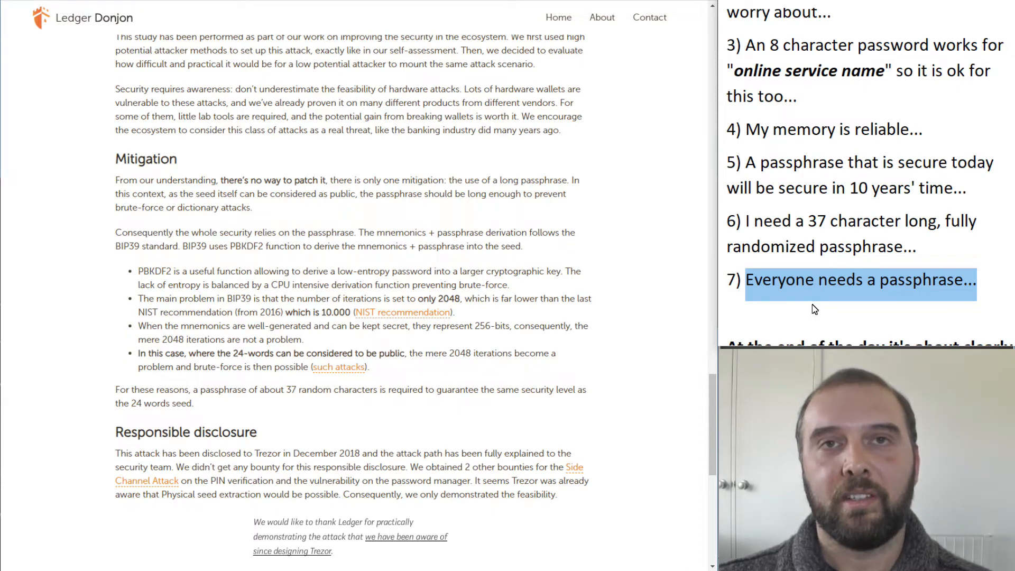
mouse_move(841, 293)
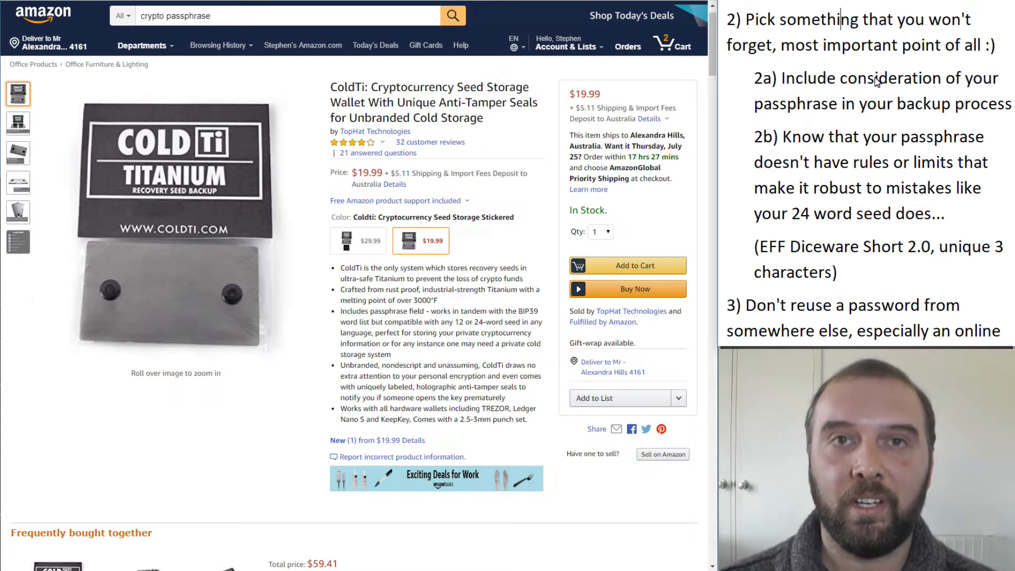
mouse_move(754, 82)
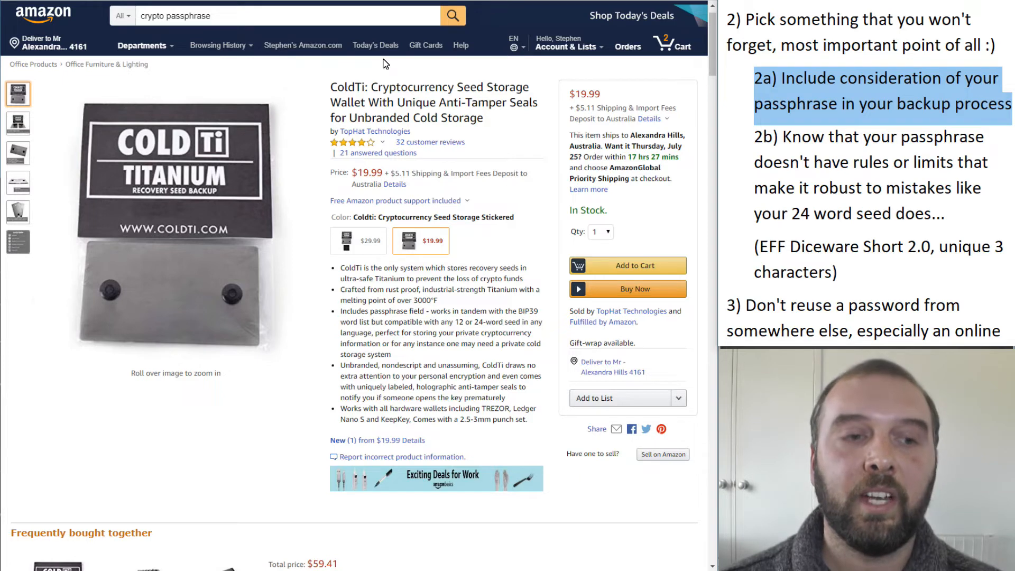
mouse_move(400, 79)
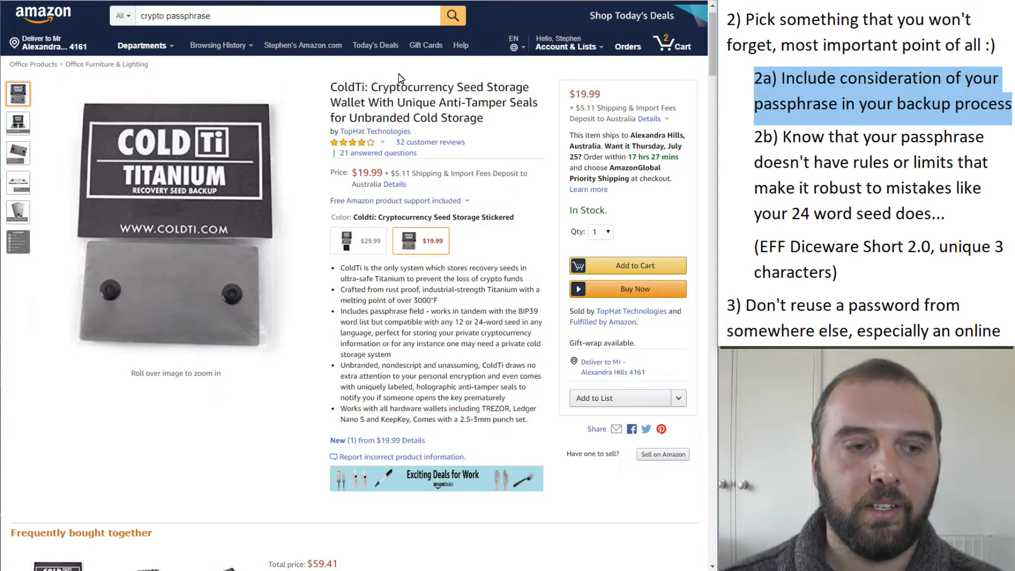
mouse_move(419, 80)
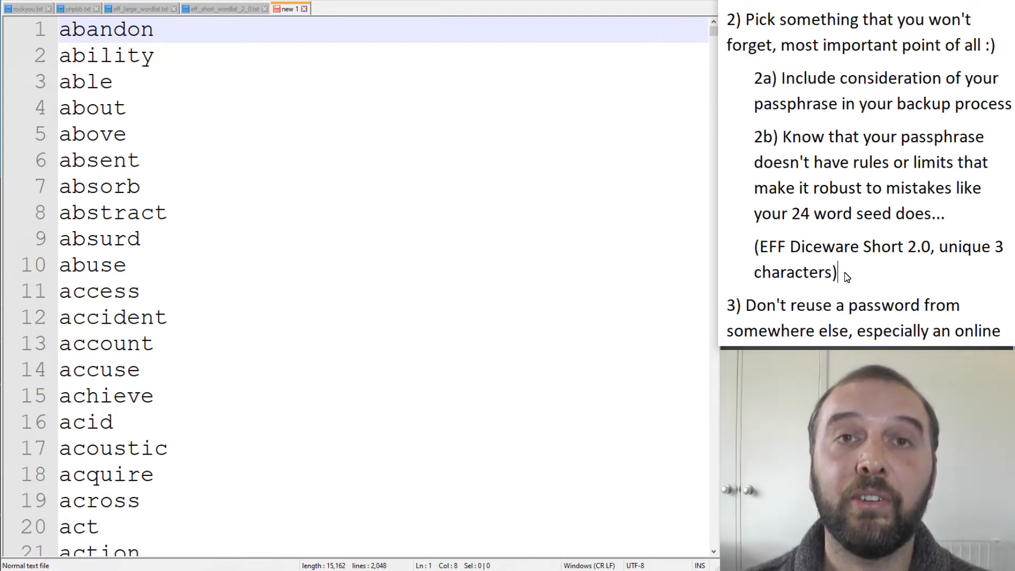
mouse_move(891, 255)
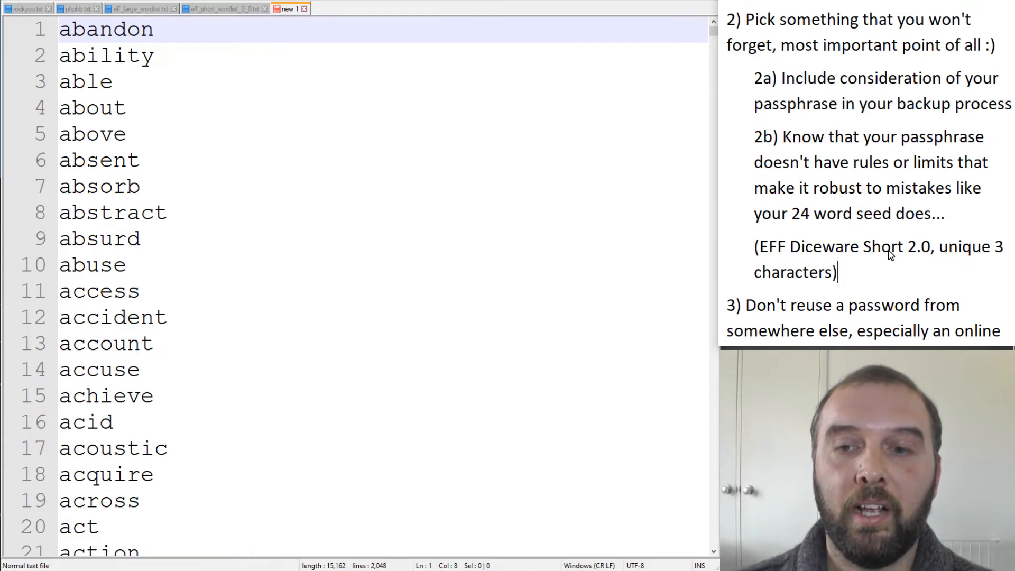
left_click_drag(754, 136, 946, 213)
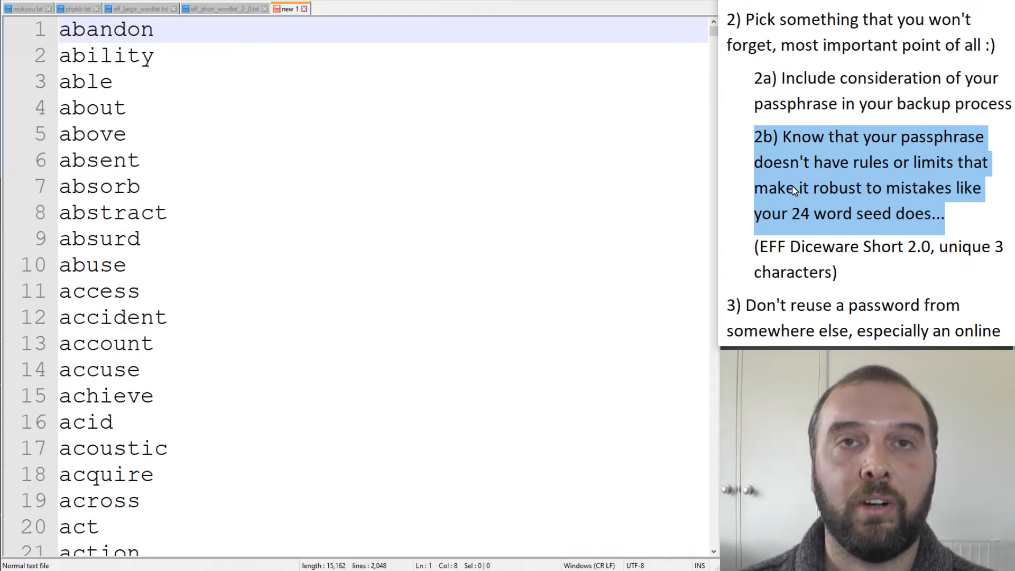
Switch from the BIP39 word list to the rockyou.txt password list.
scroll("down", 3)
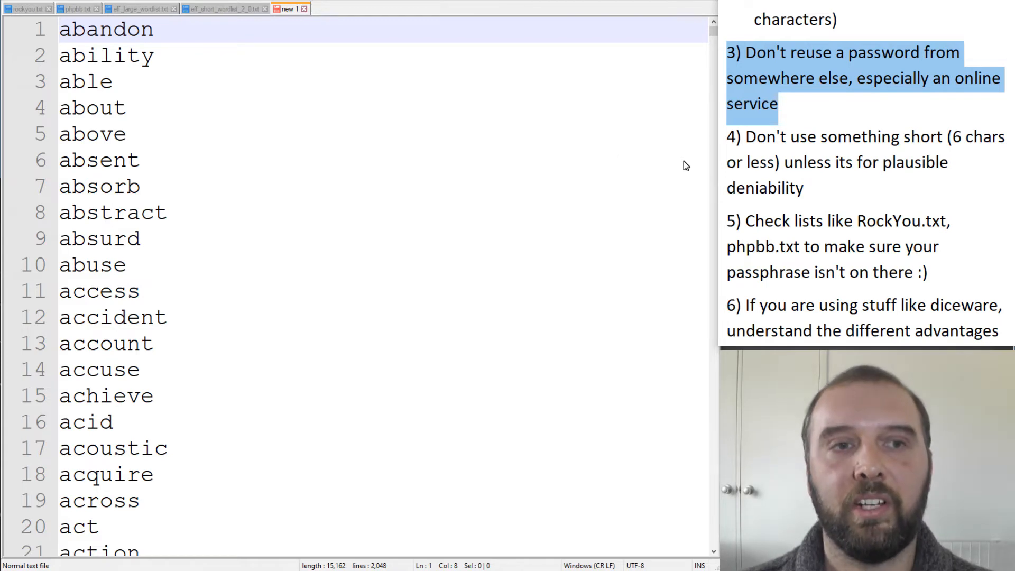
mouse_move(797, 117)
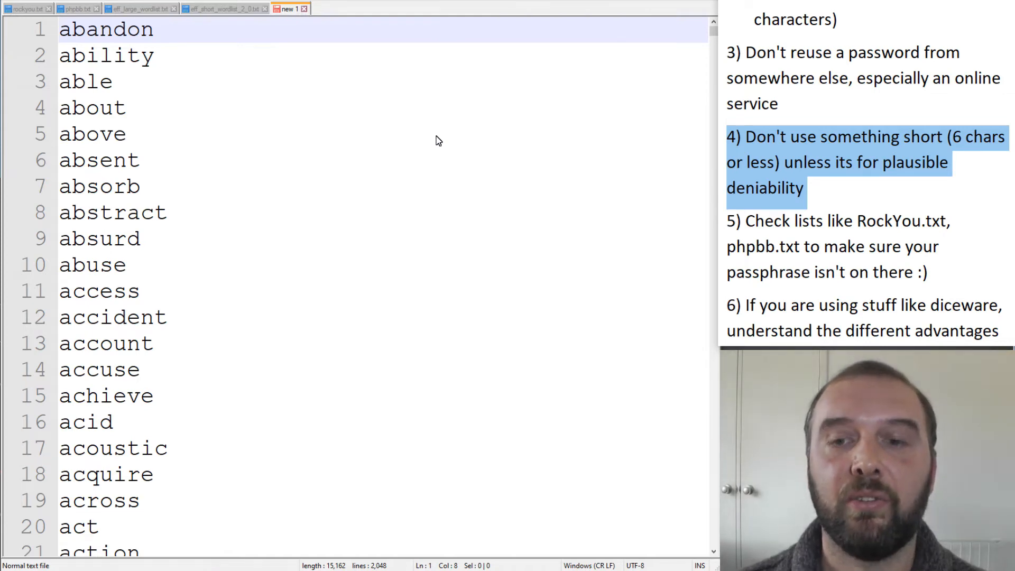
left_click(25, 8)
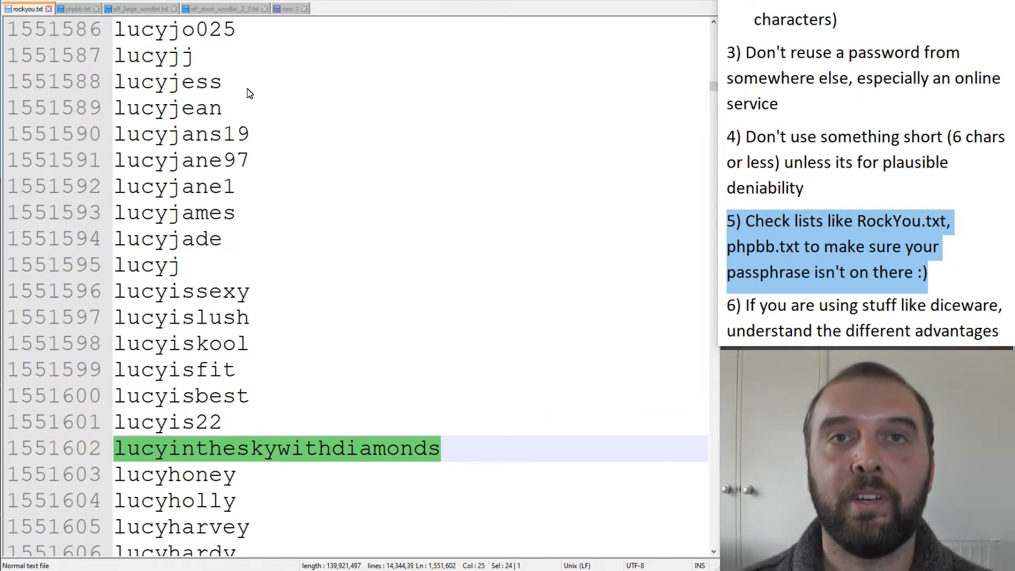
left_click(350, 448)
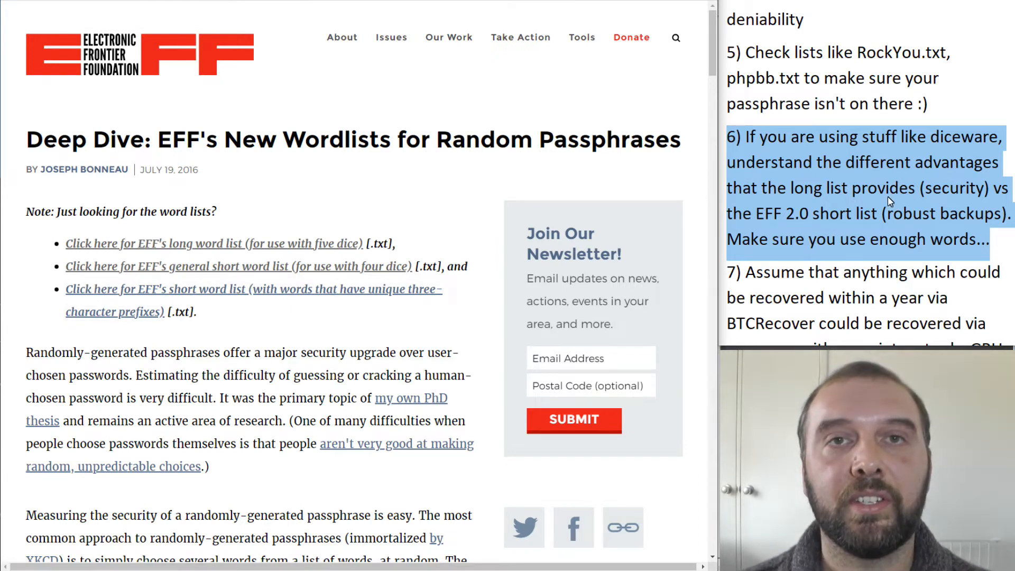
Highlight the 'Click here for EFF's short word list' link with unique three-character prefixes.
scroll("down", 3)
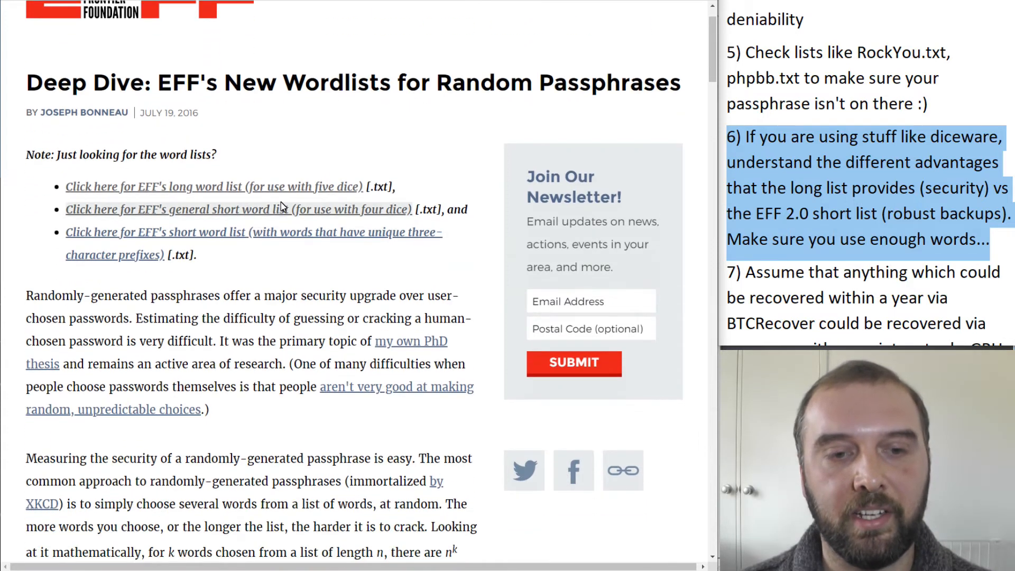
mouse_move(318, 267)
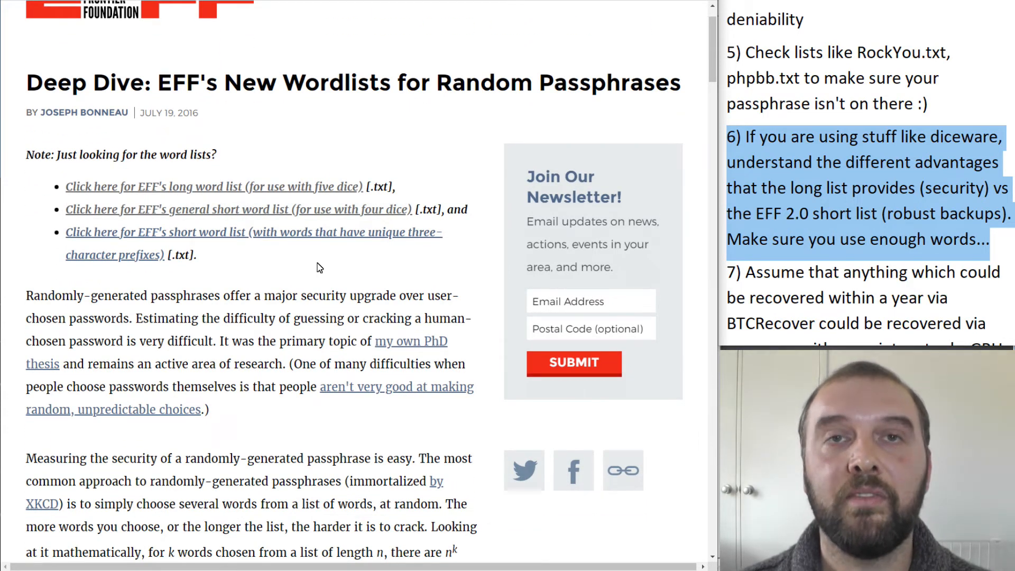
left_click_drag(65, 232, 196, 255)
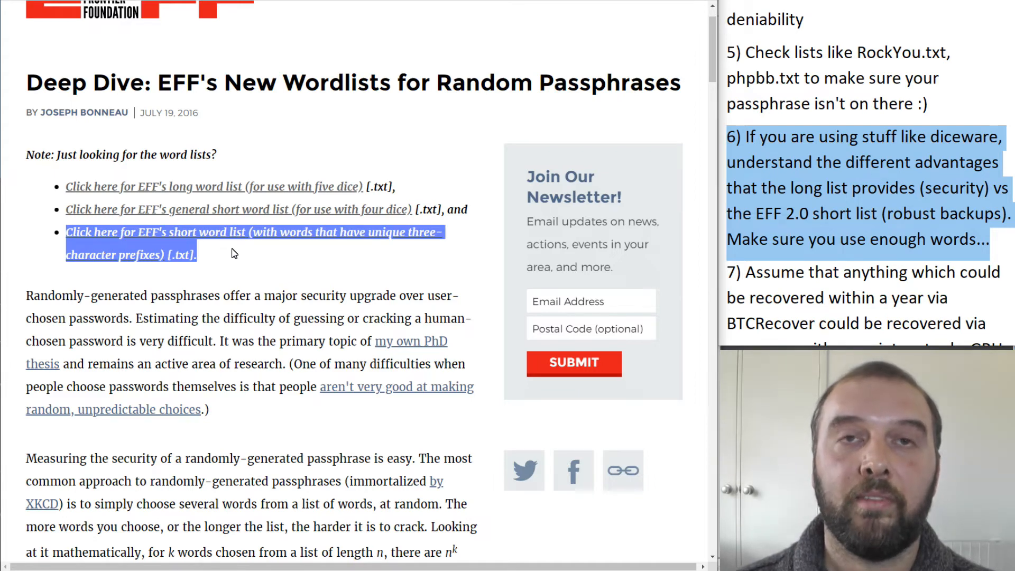
scroll("down", 3)
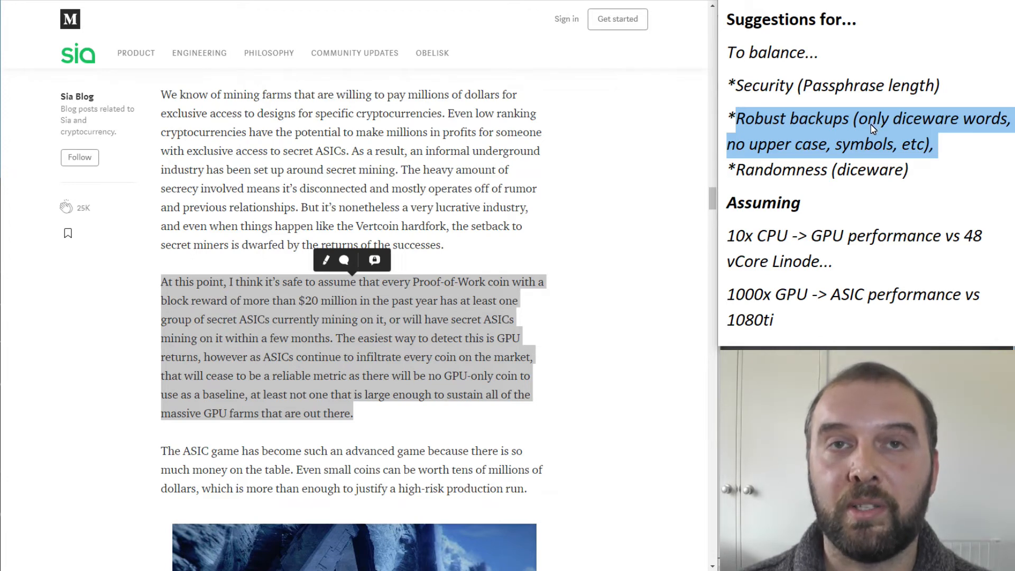
mouse_move(820, 165)
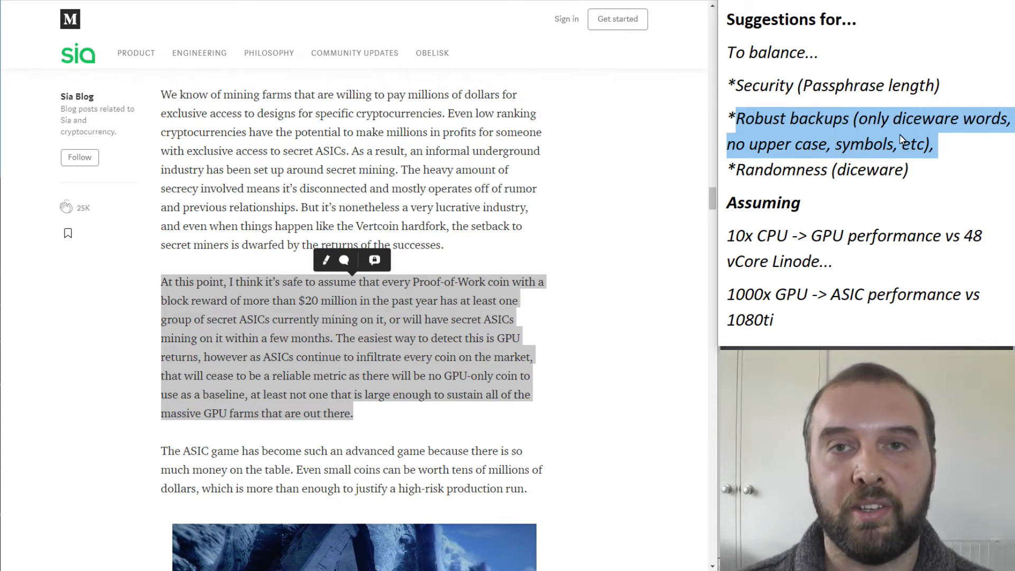
mouse_move(882, 140)
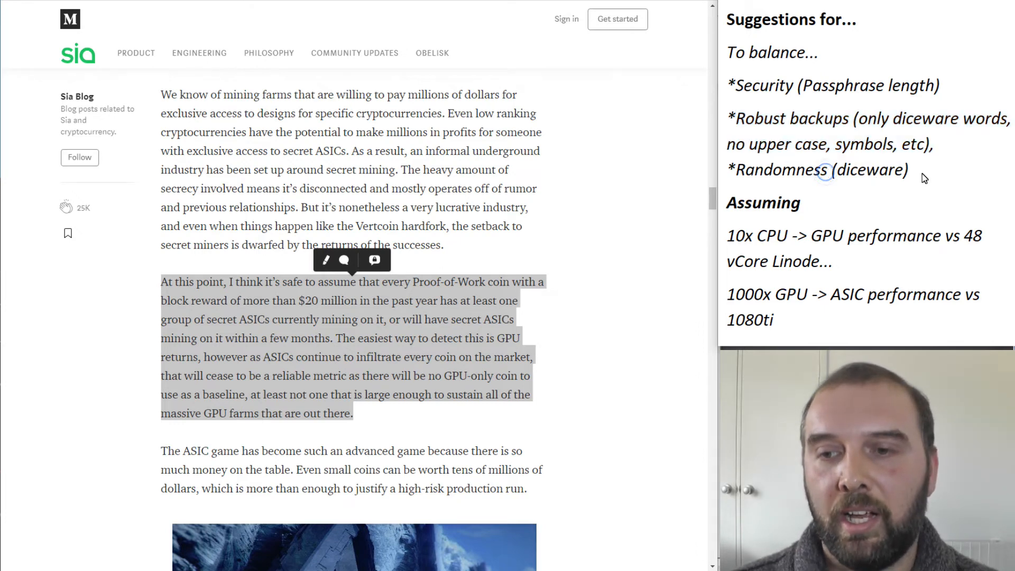
double_click(819, 169)
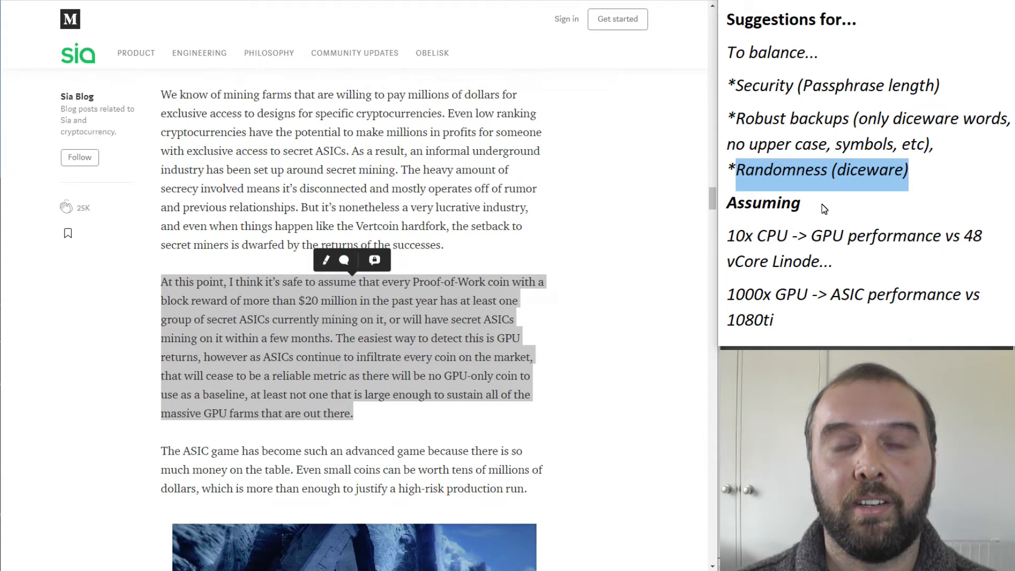
mouse_move(832, 210)
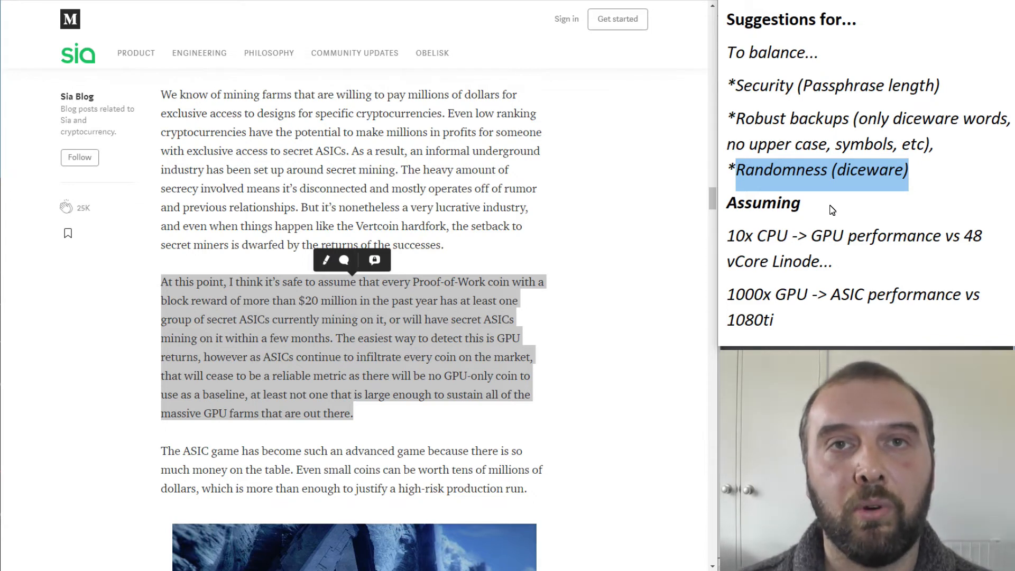
scroll("down", 3)
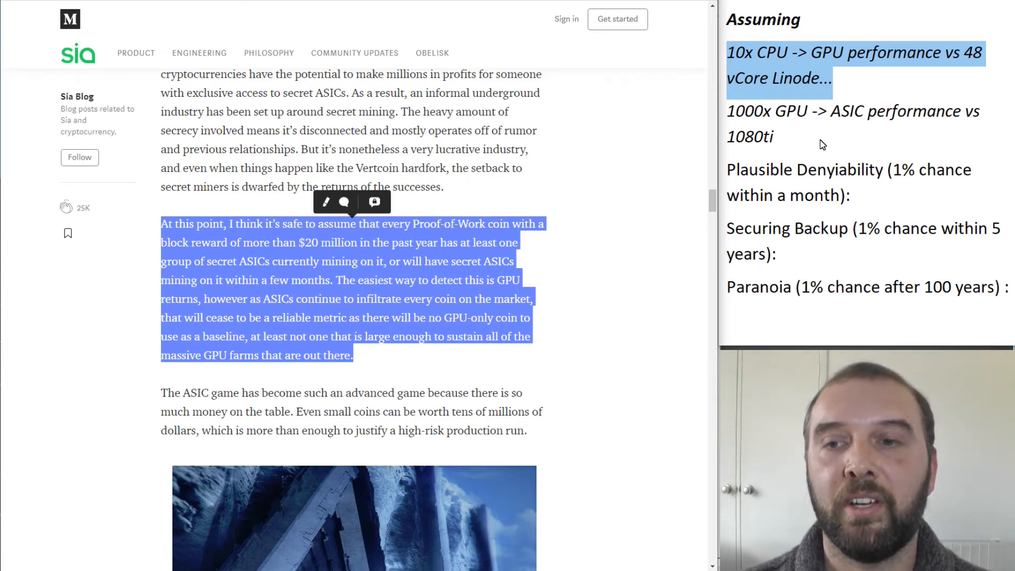
mouse_move(851, 90)
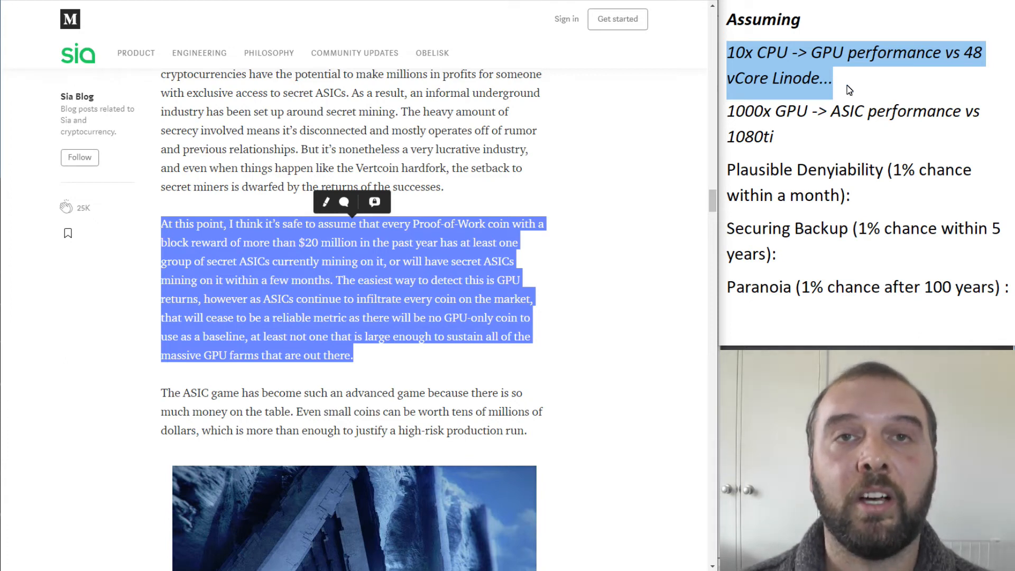
mouse_move(789, 140)
type("Taking seriously probabiliy to break, not full computation time.")
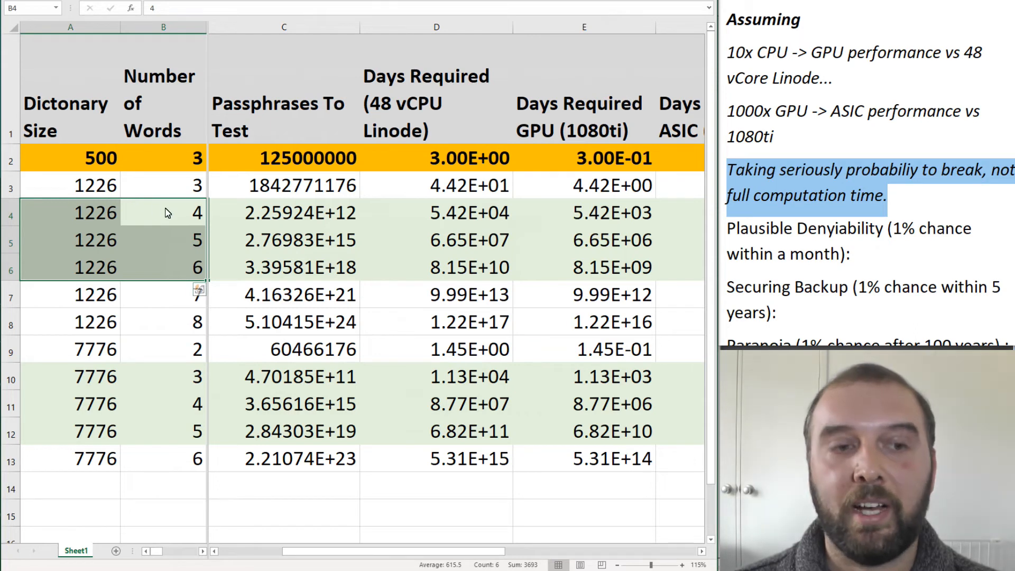
mouse_move(183, 331)
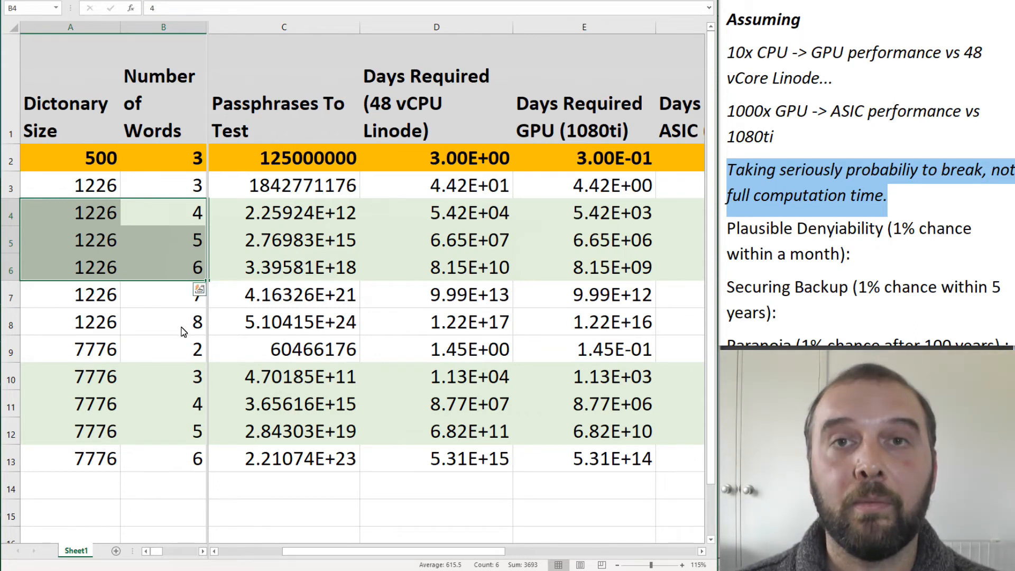
mouse_move(189, 356)
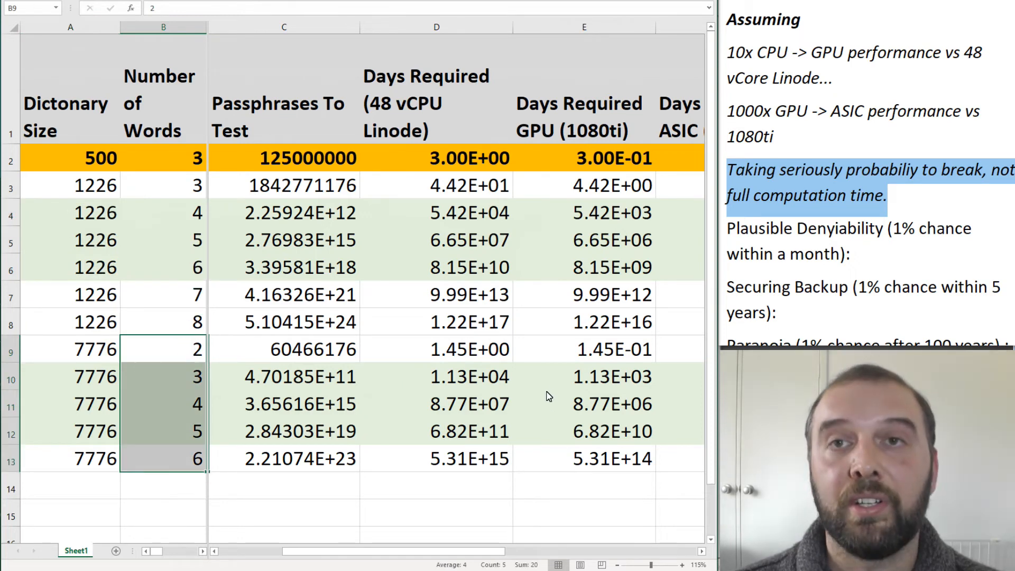
mouse_move(326, 183)
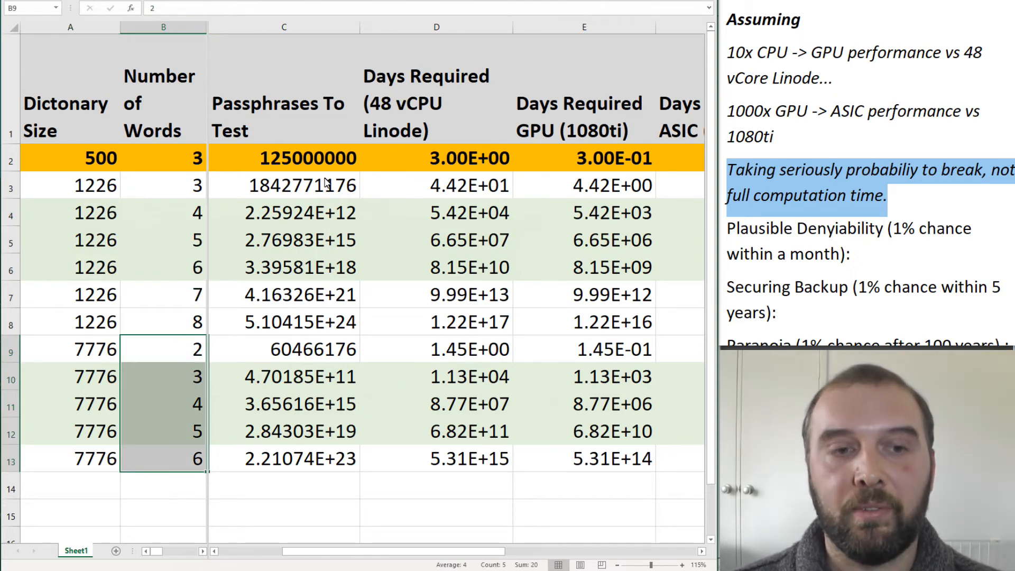
left_click(283, 26)
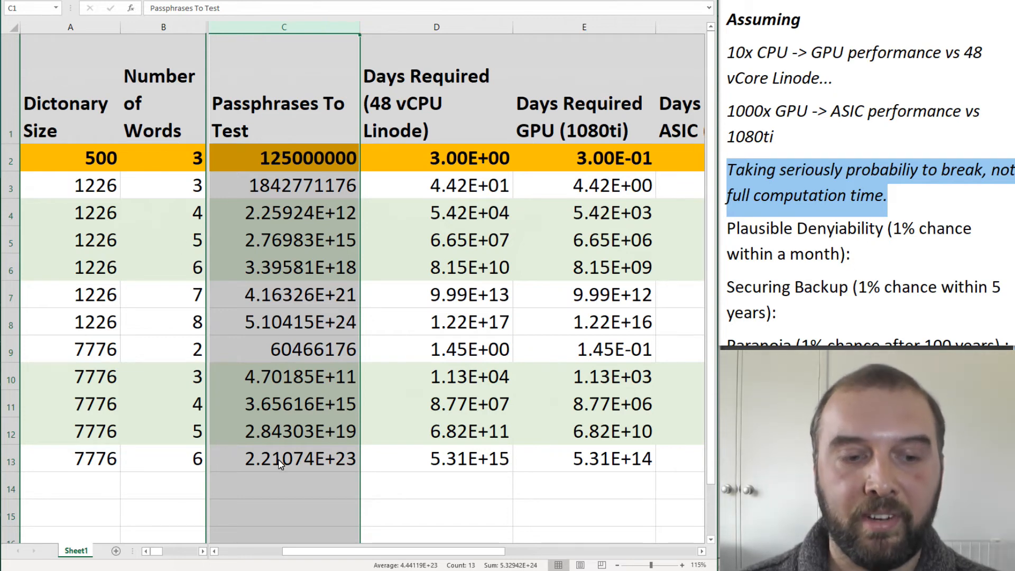
left_click(436, 26)
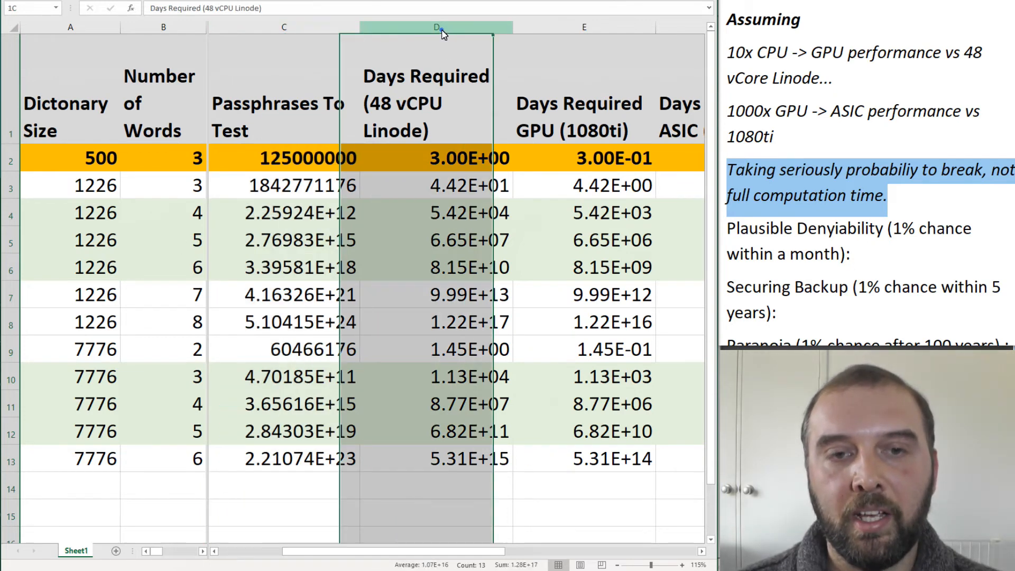
left_click(436, 27)
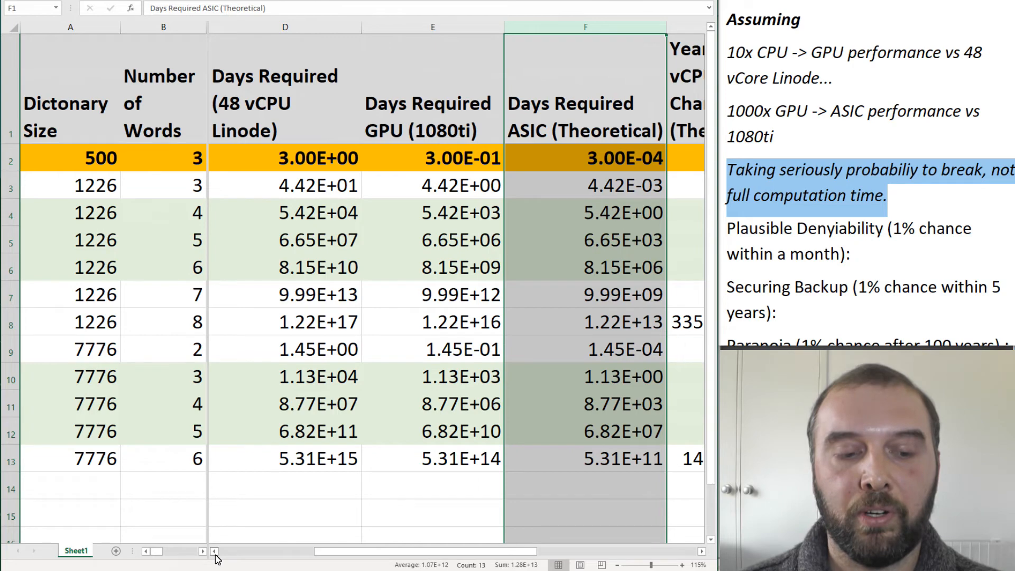
mouse_move(682, 551)
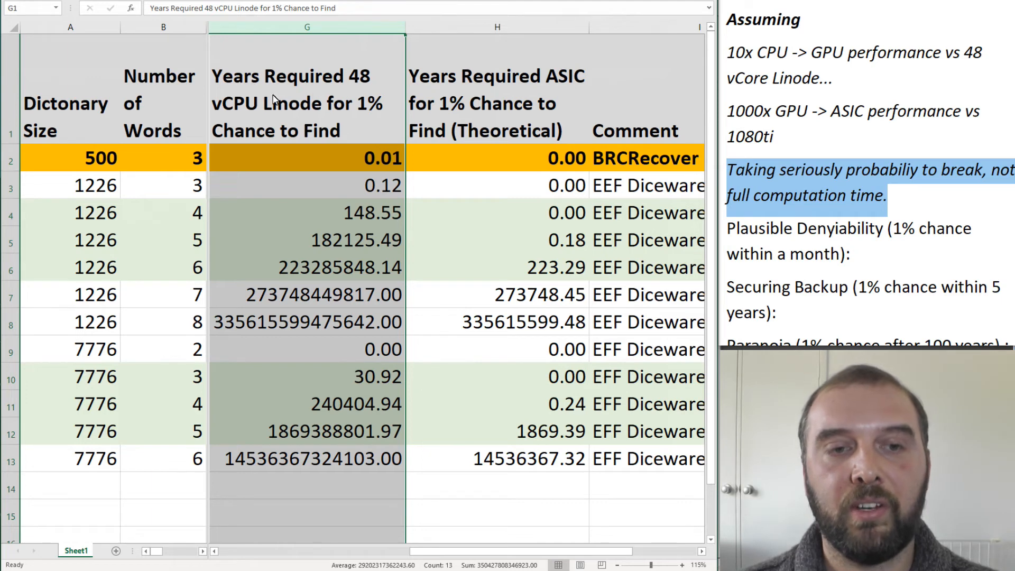
mouse_move(344, 184)
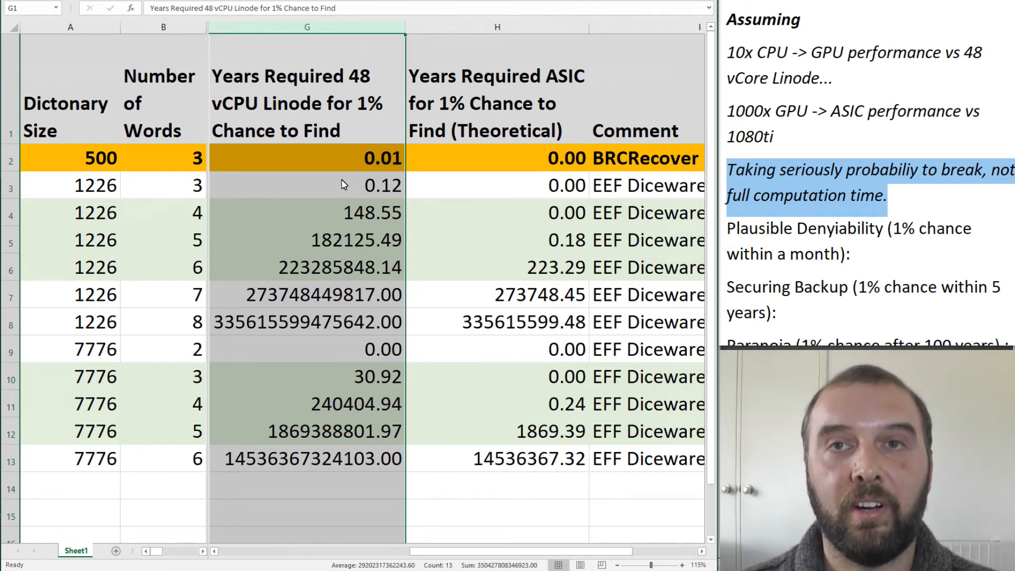
mouse_move(300, 135)
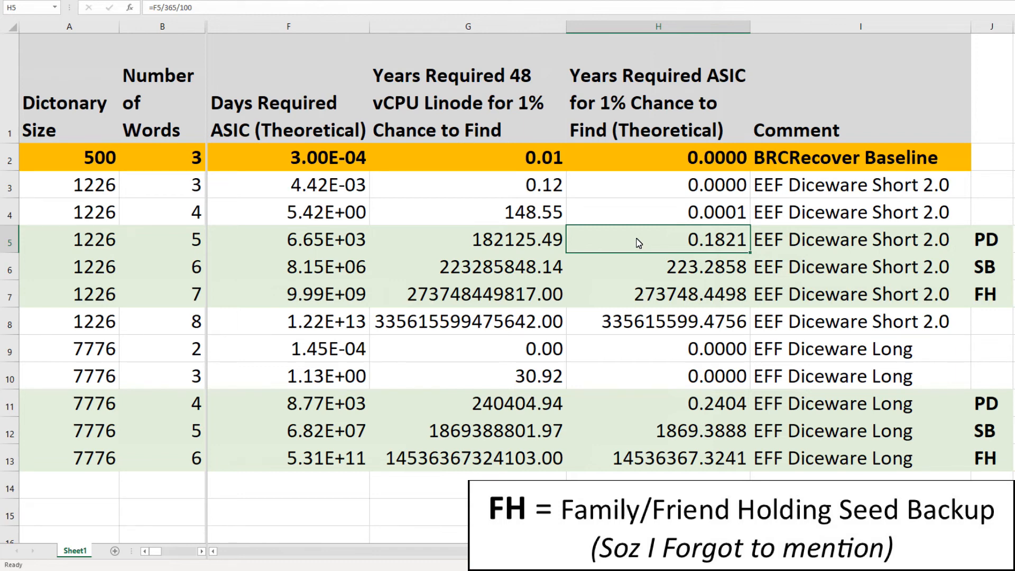
Select the Long four-word ASIC years value and the five- and seven-word Short 2.0 rows for labelling.
left_click(659, 403)
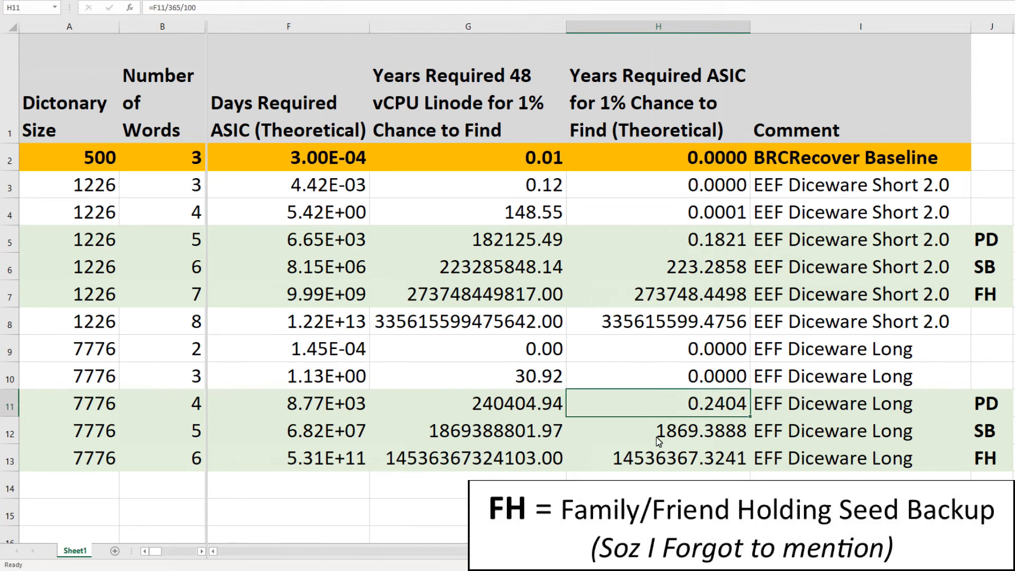
left_click(659, 267)
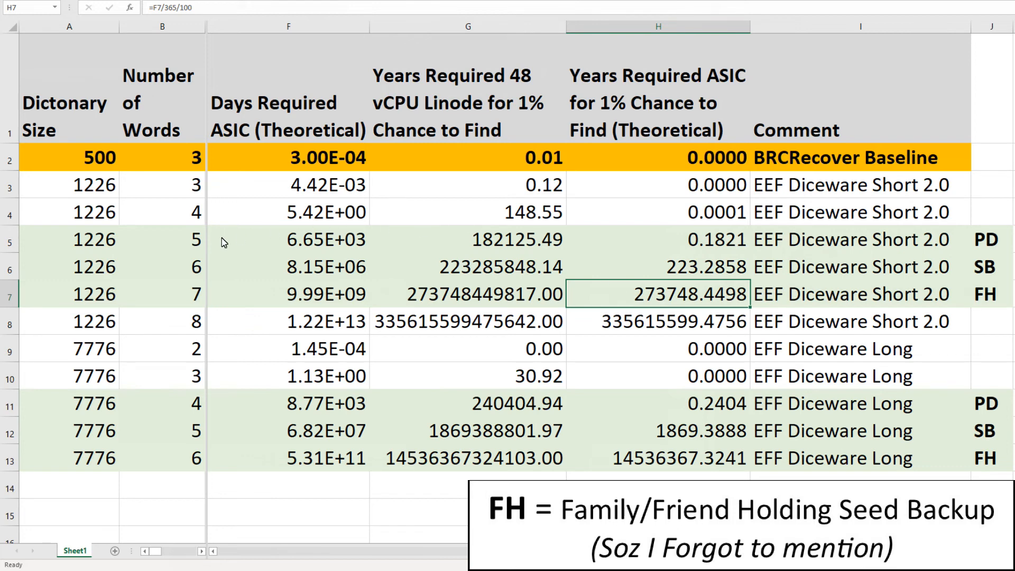
left_click(161, 240)
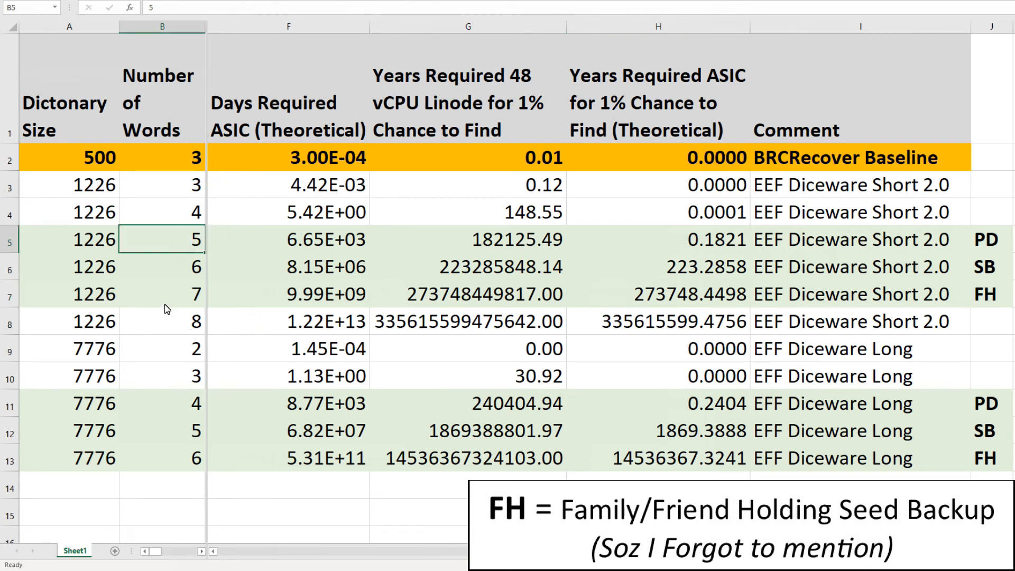
left_click(162, 294)
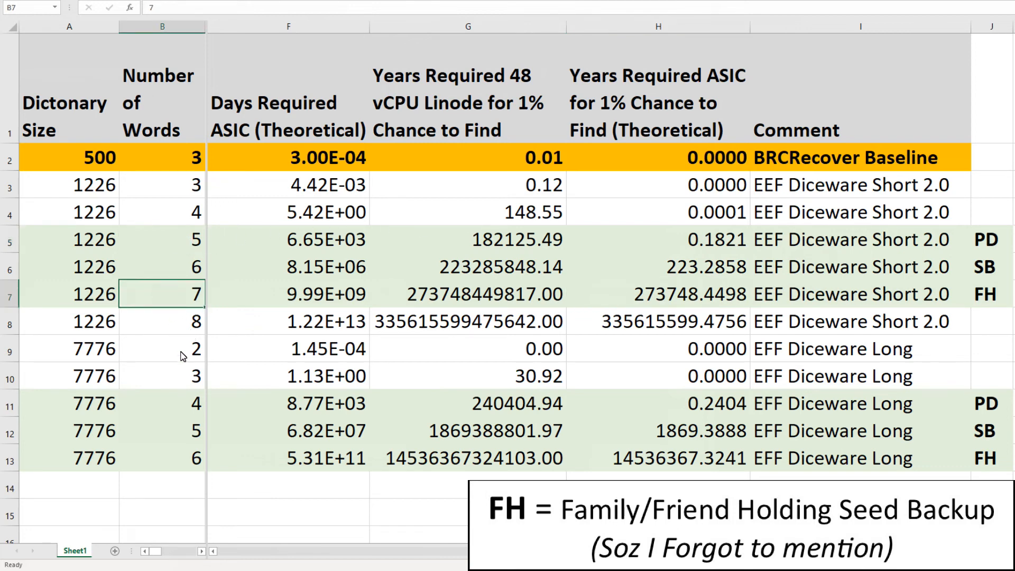